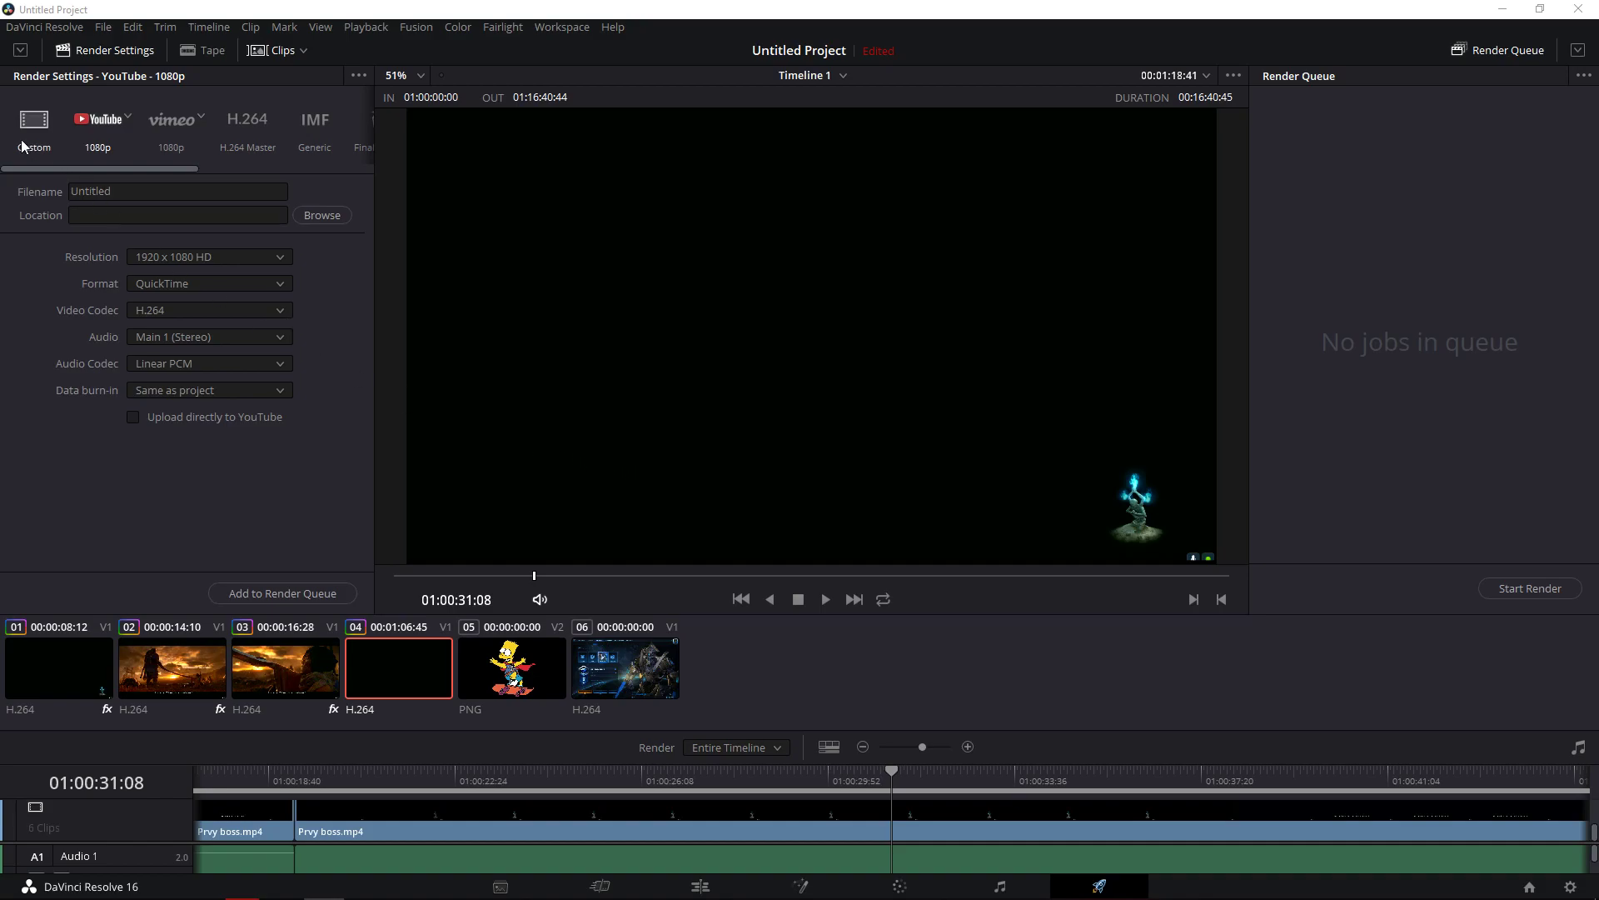
mouse_move(153, 141)
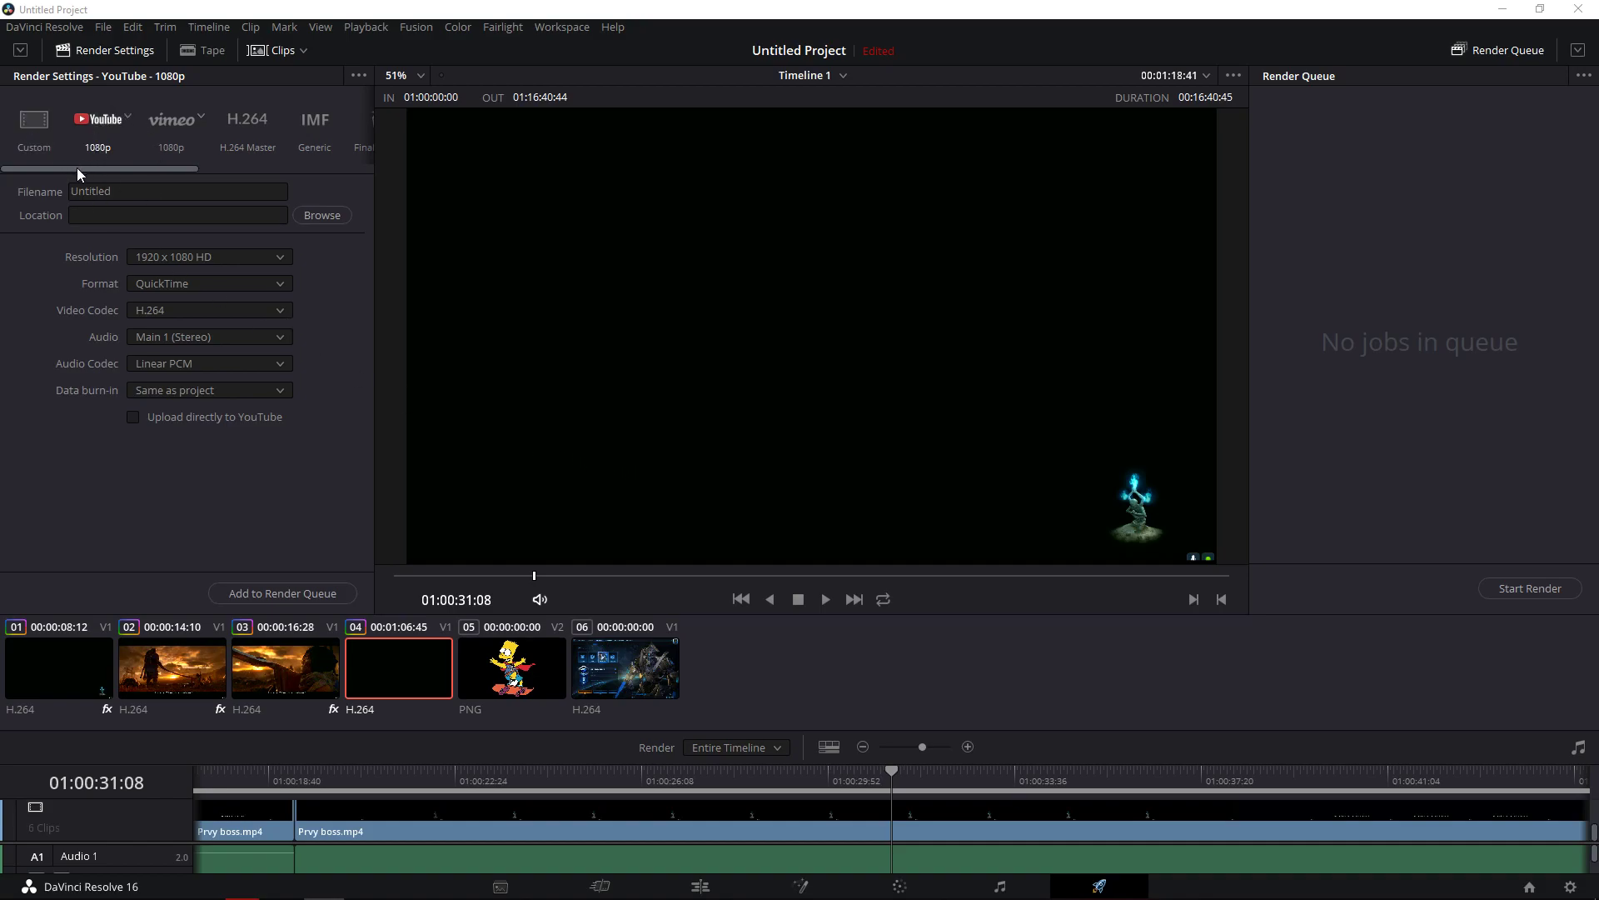
Activate the Custom preset, giving QuickTime H.264 at 1920x1080 HD and 60 fps.
left_click(34, 119)
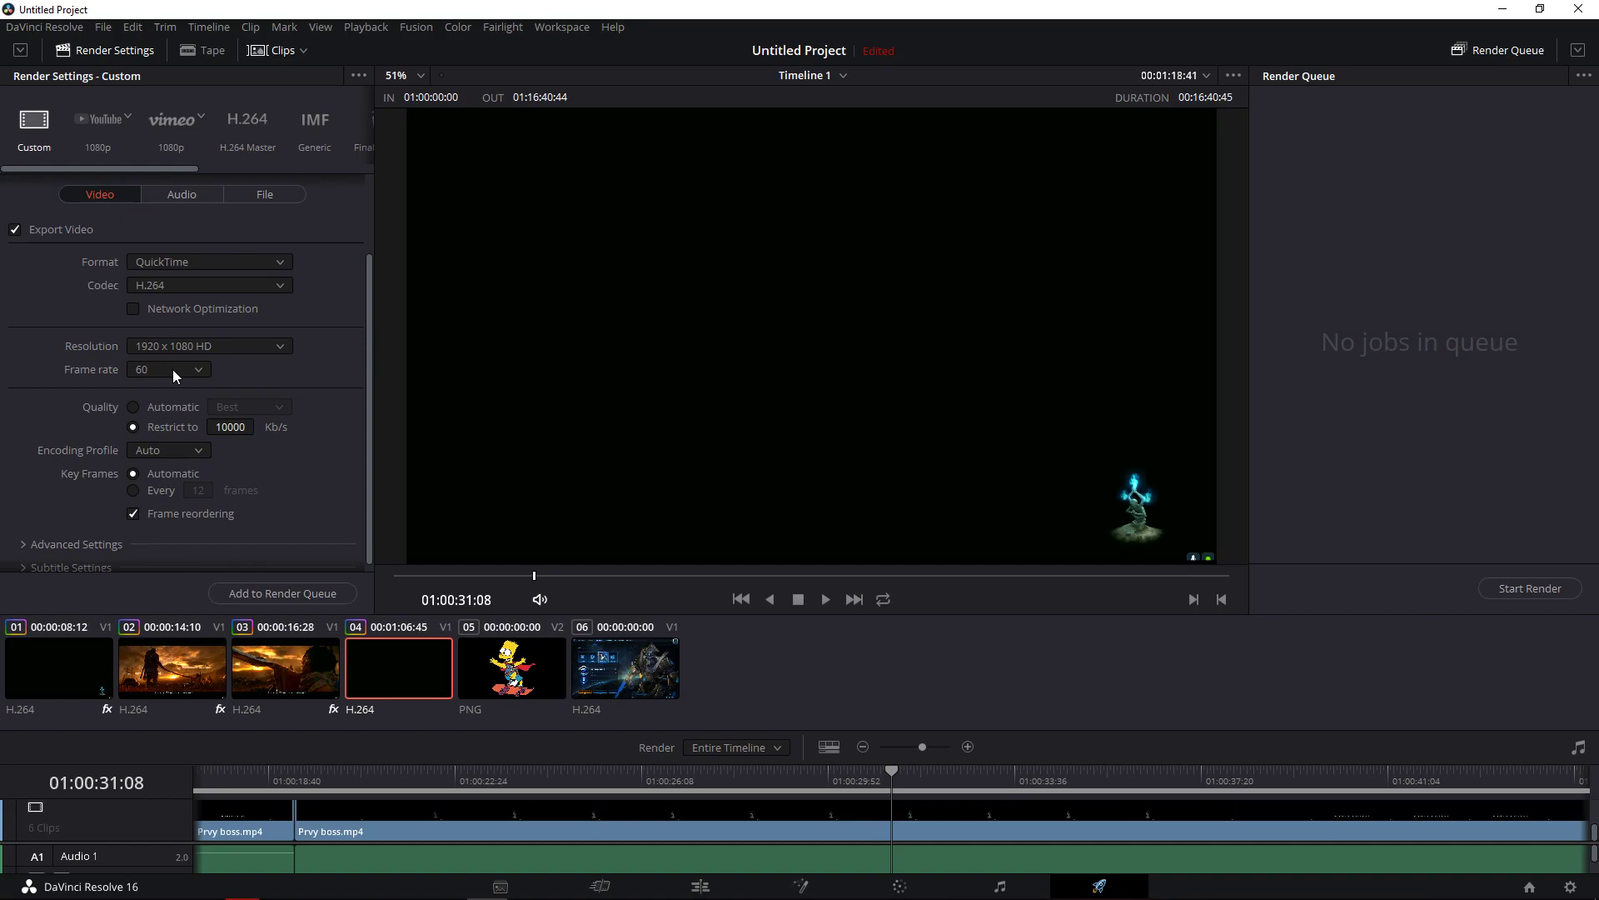
mouse_move(163, 410)
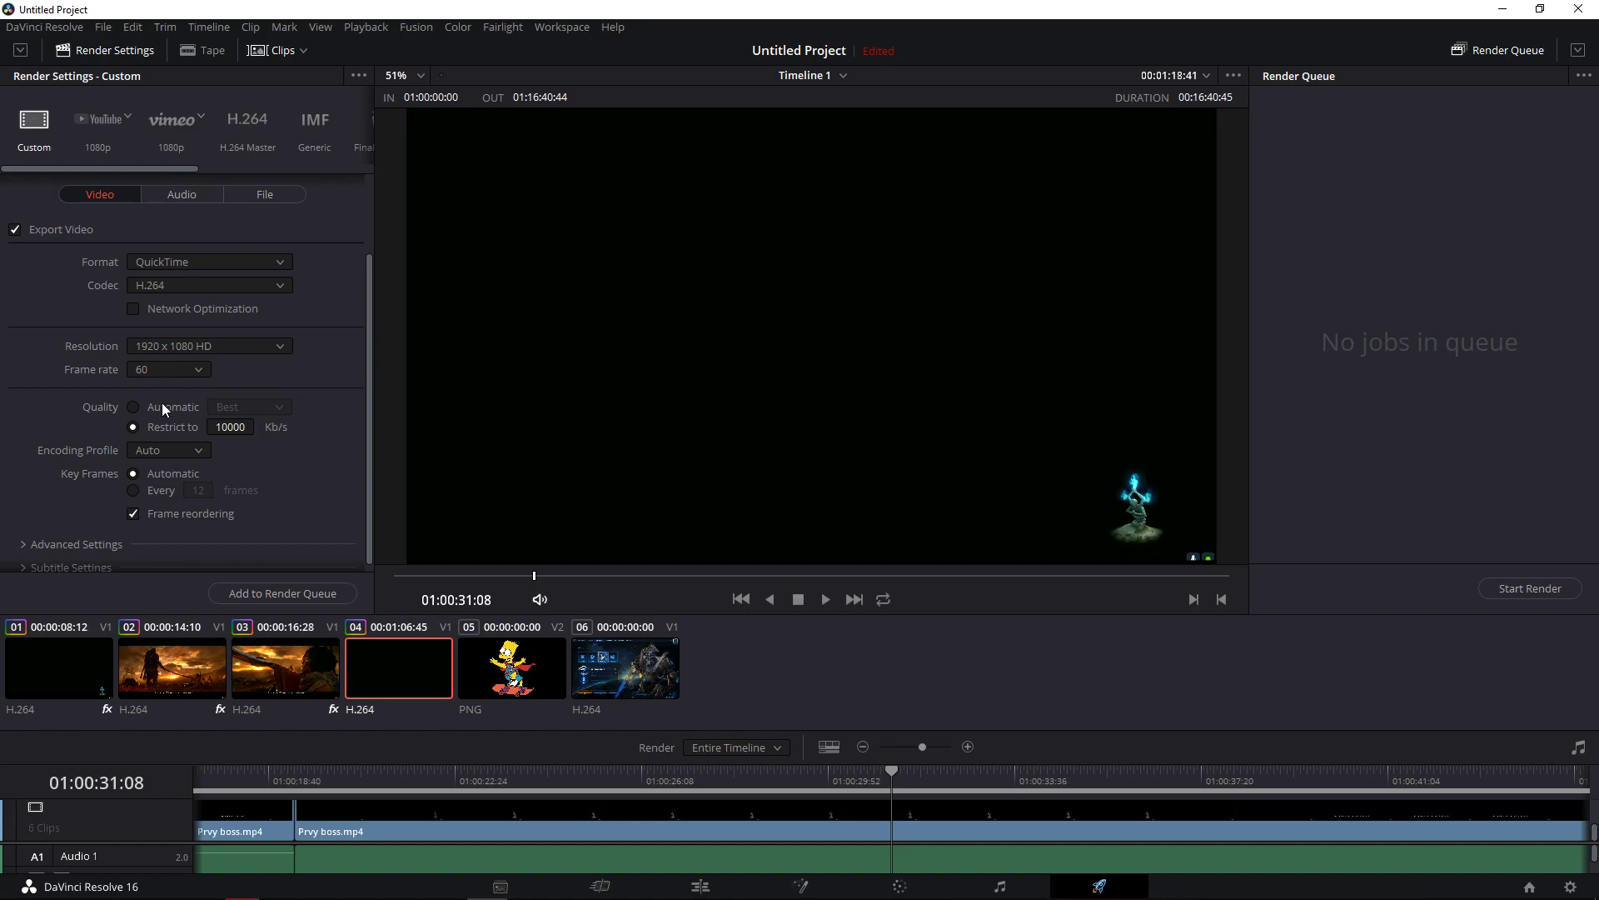
Restrict the bitrate to 40000 Kb/s and expand the Advanced Settings section.
left_click(249, 407)
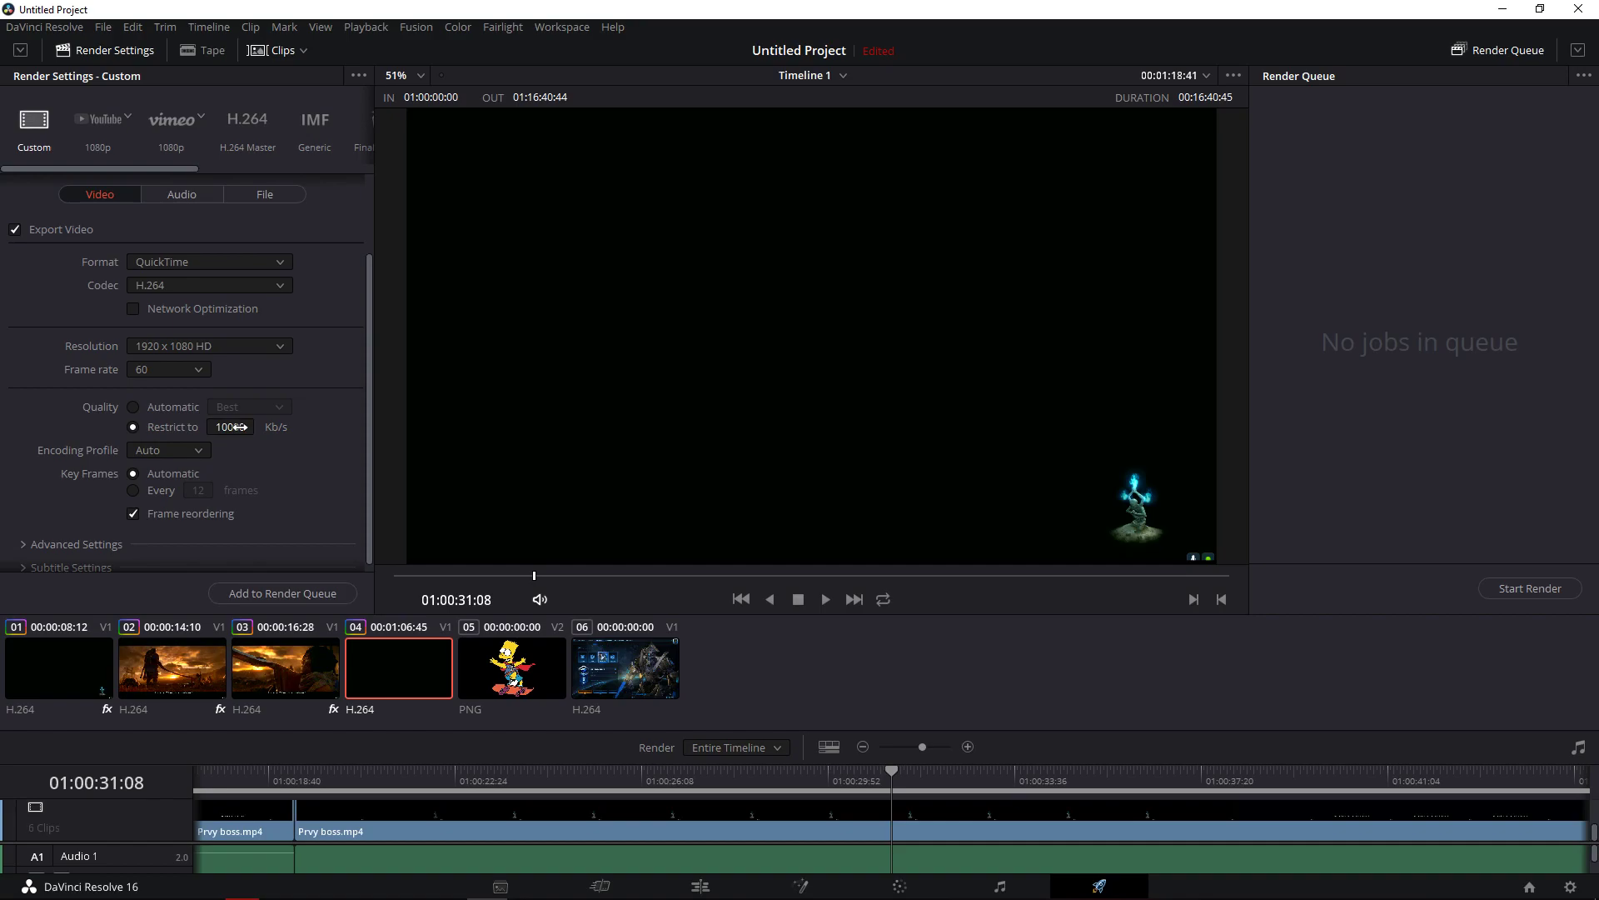
type("40")
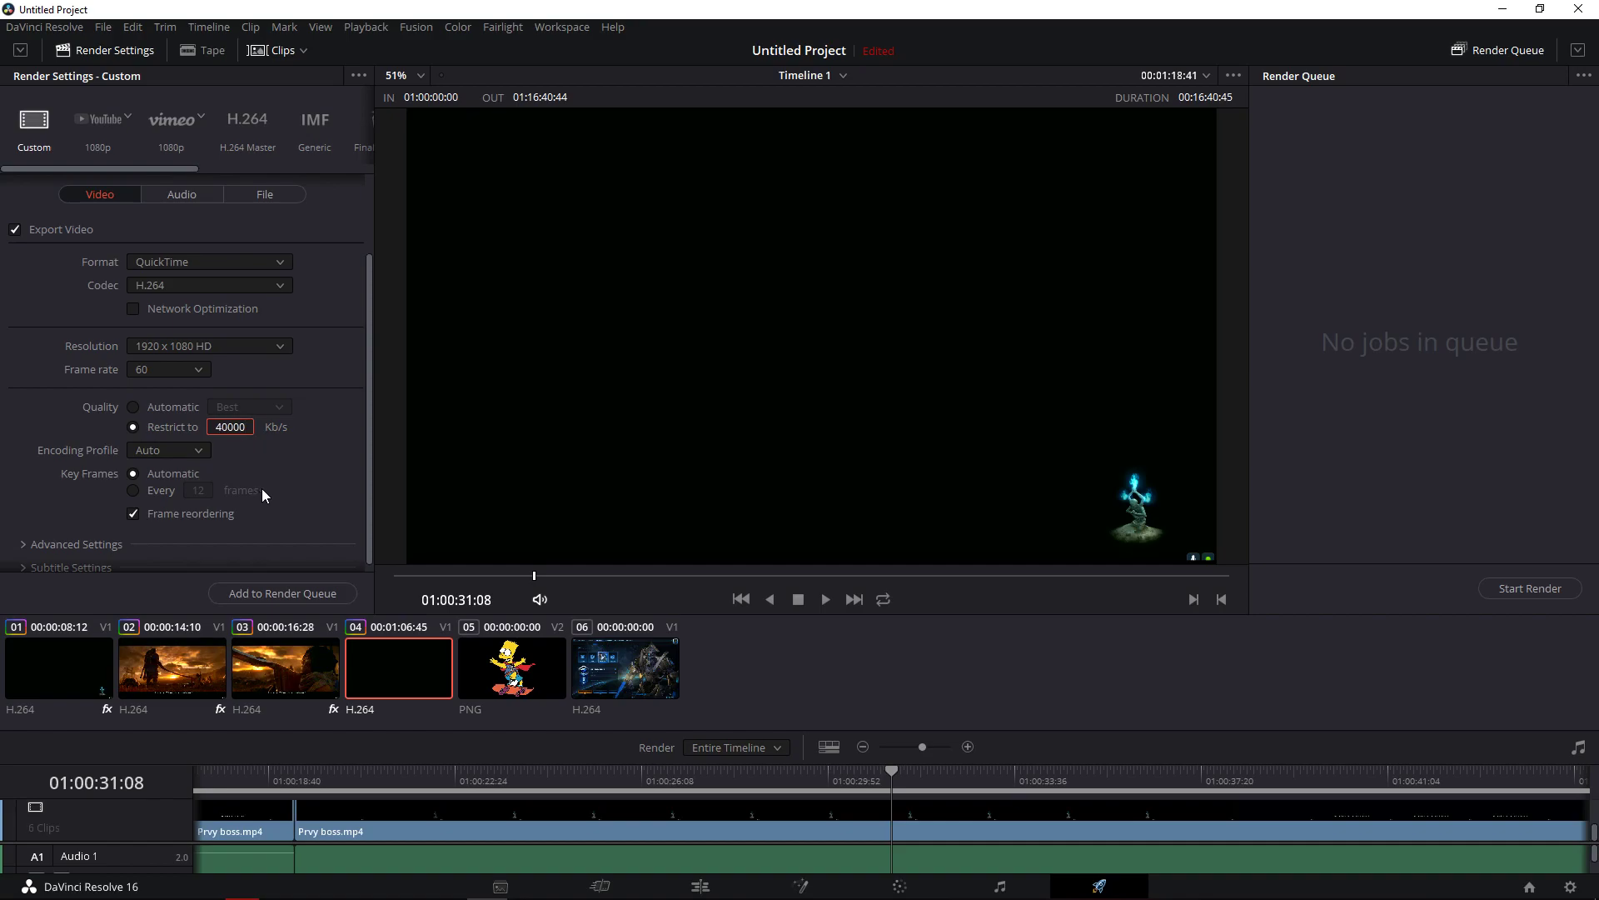
left_click(167, 500)
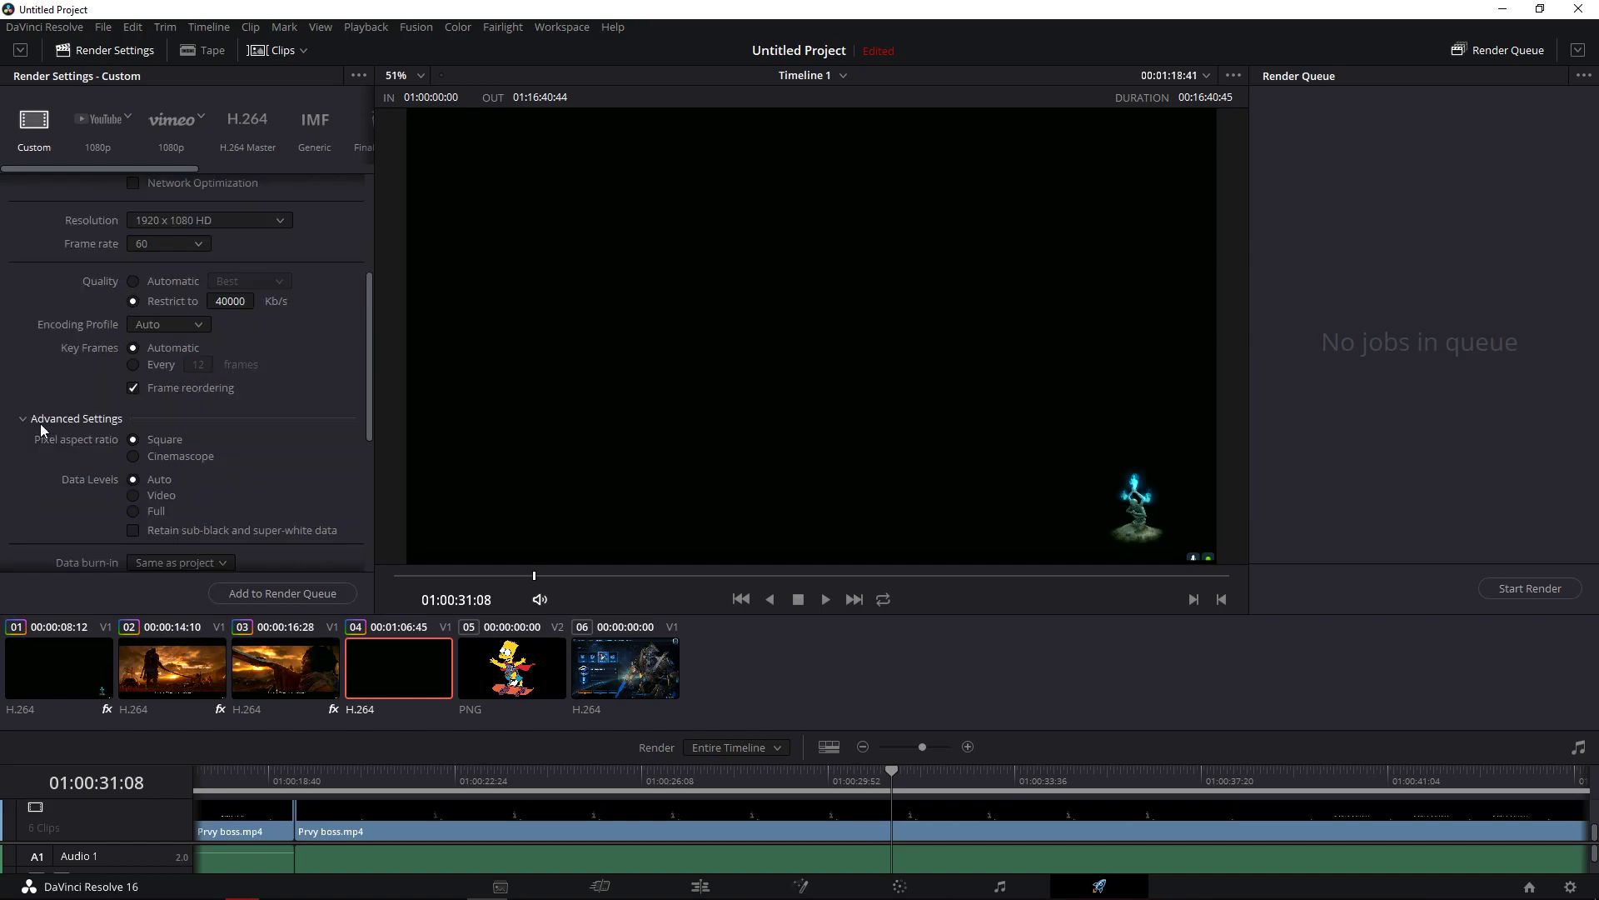
Review the Audio settings (Linear PCM, 16-bit, Main 1 stereo) after glancing at File naming.
left_click(181, 293)
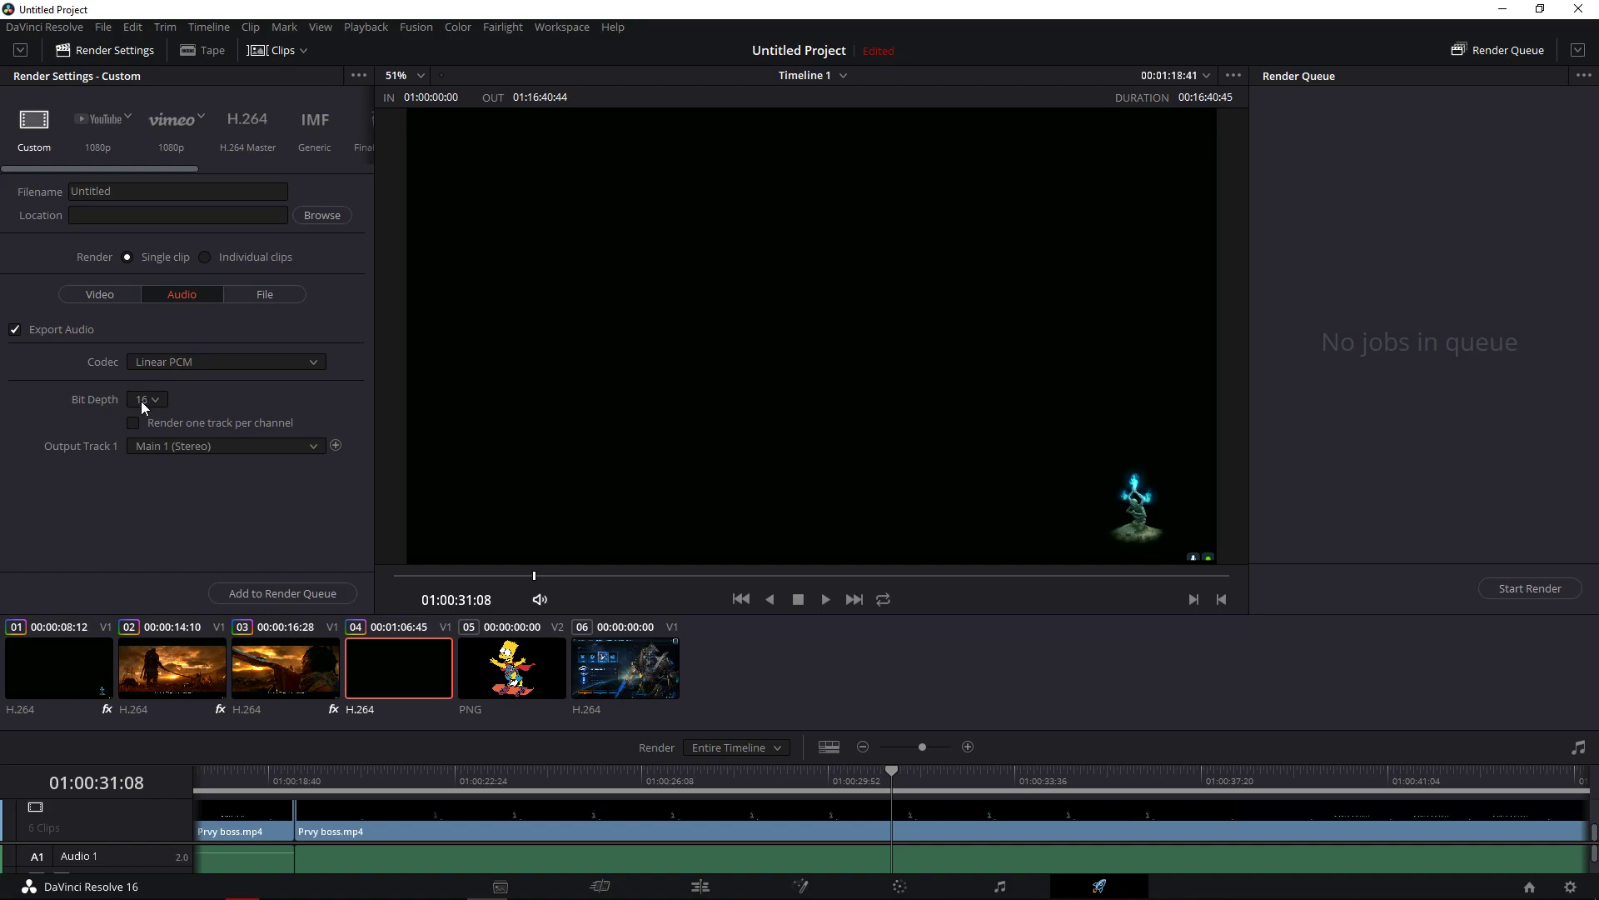
left_click(265, 293)
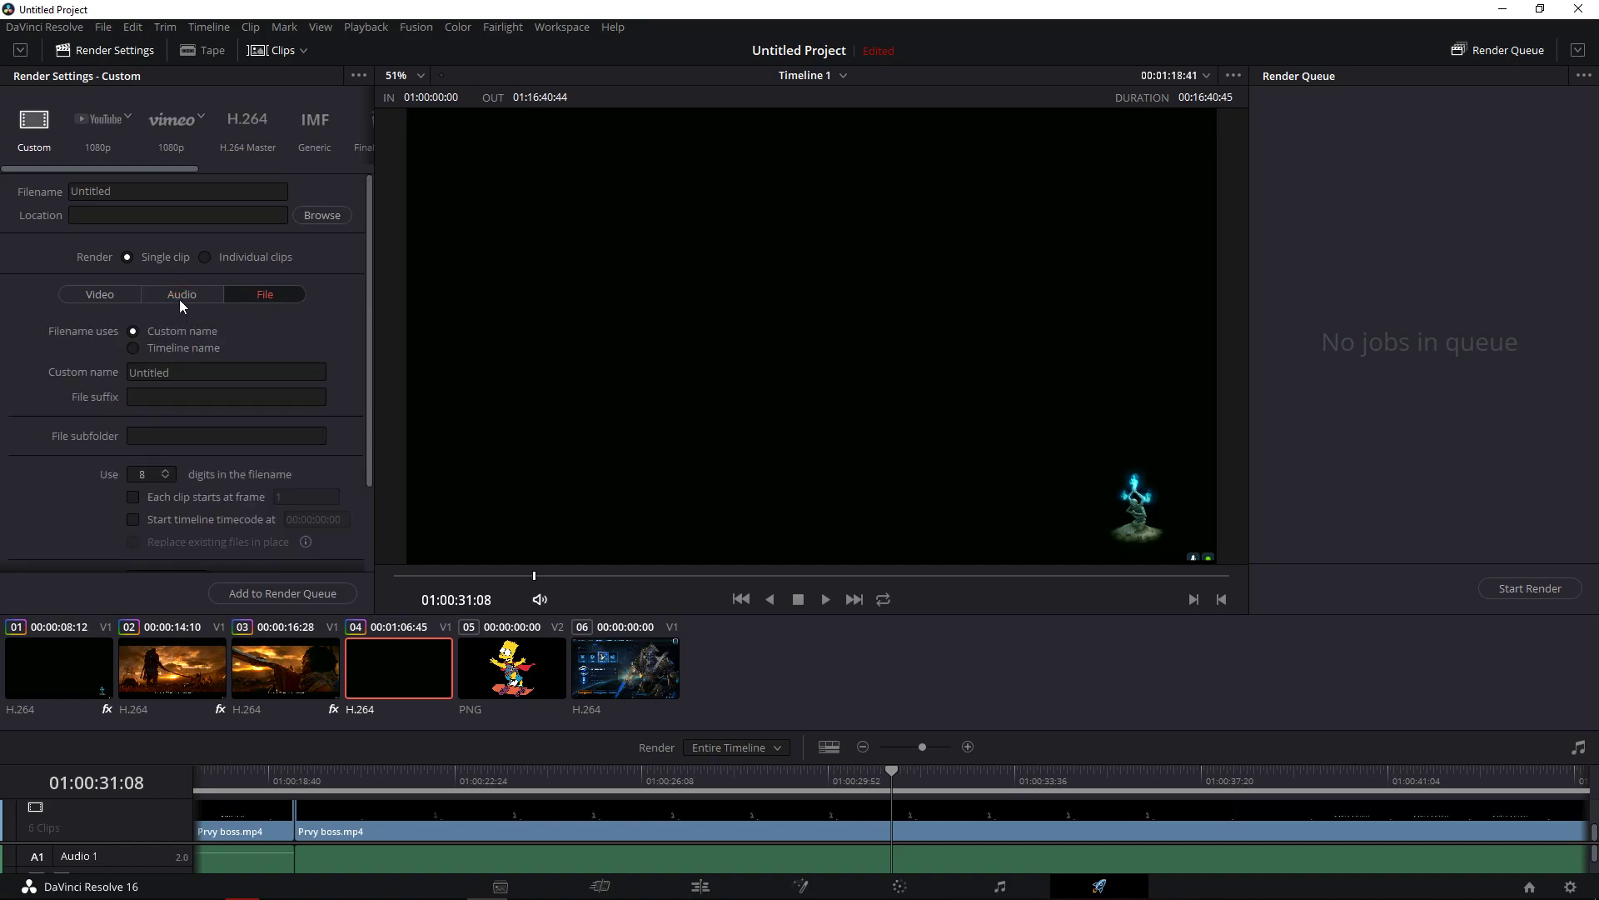
left_click(182, 293)
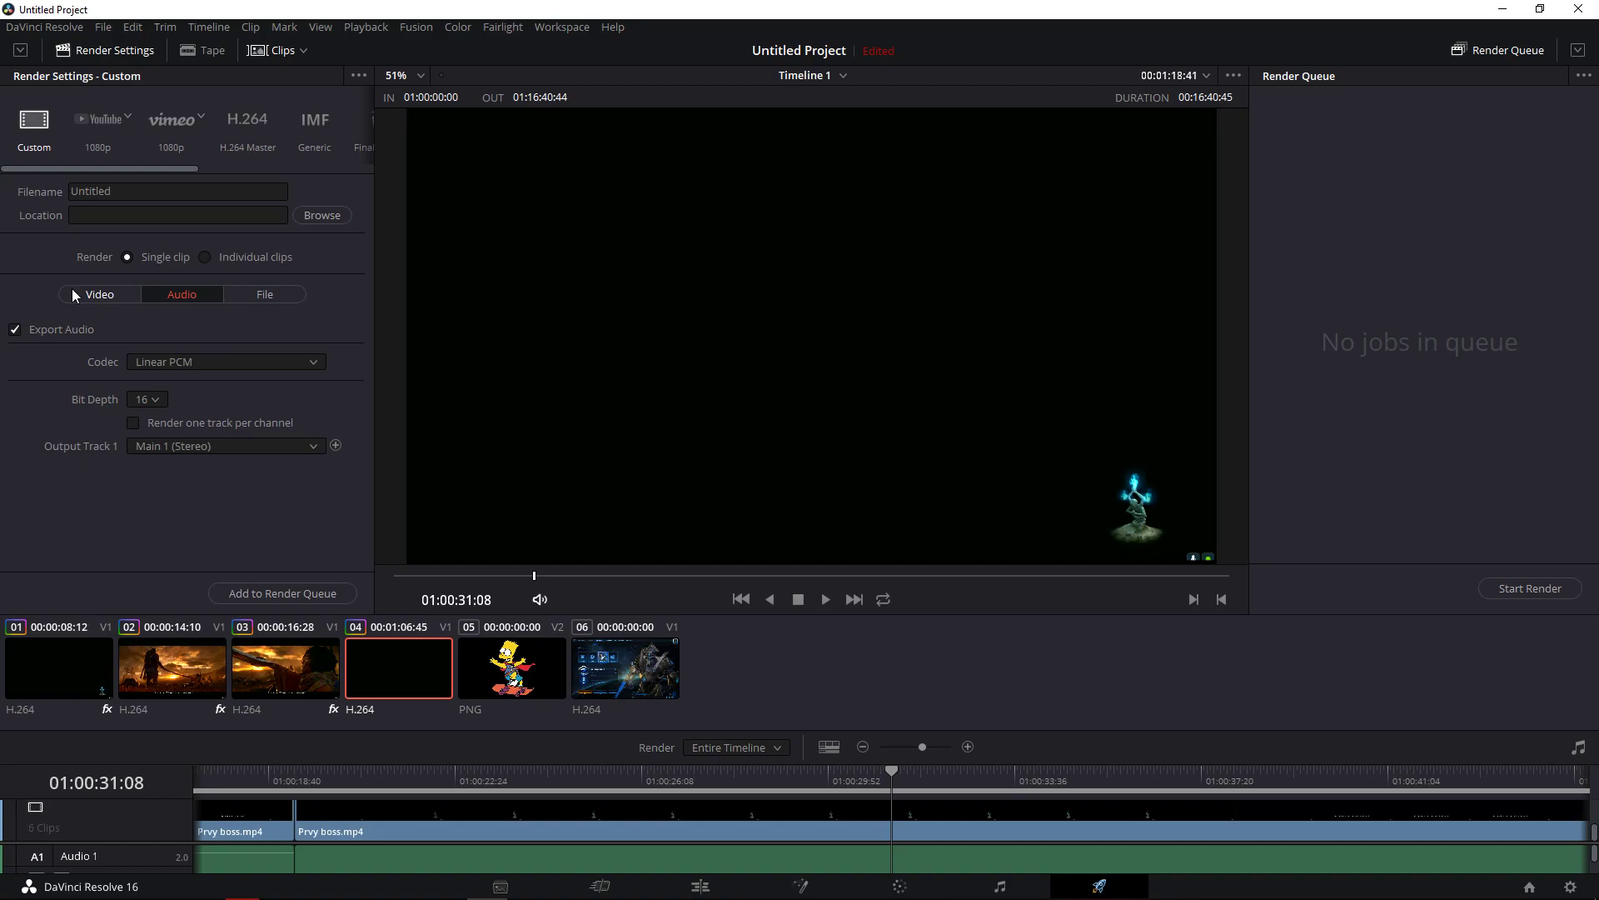
Back on Video, keep QuickTime as format and show the codec list with H.264.
left_click(98, 294)
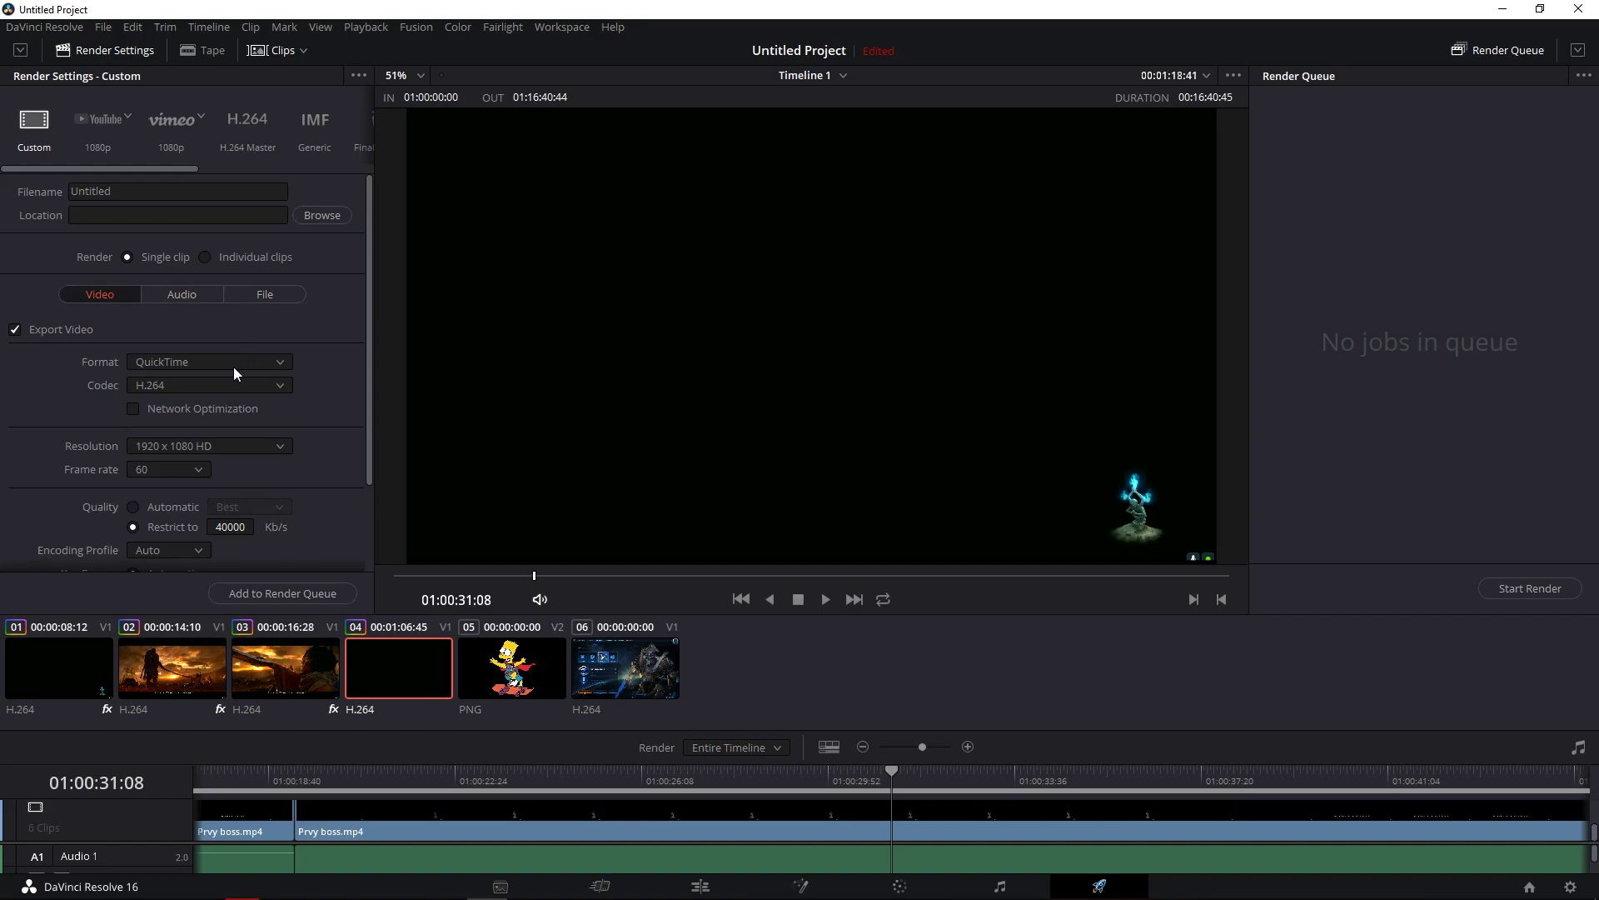
left_click(210, 362)
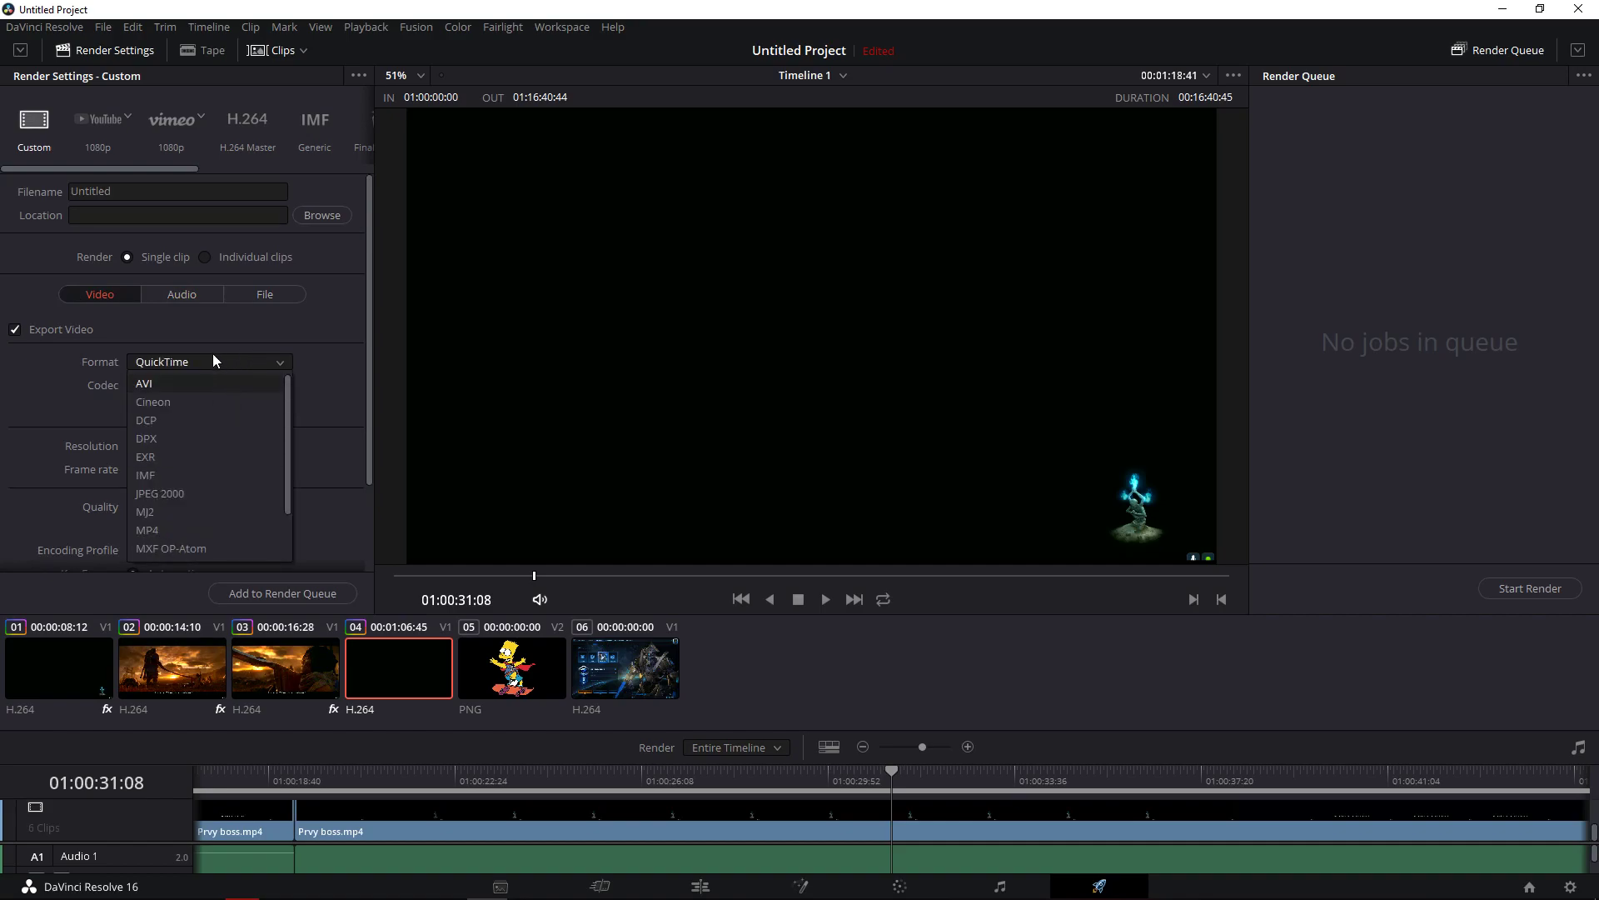
left_click(162, 361)
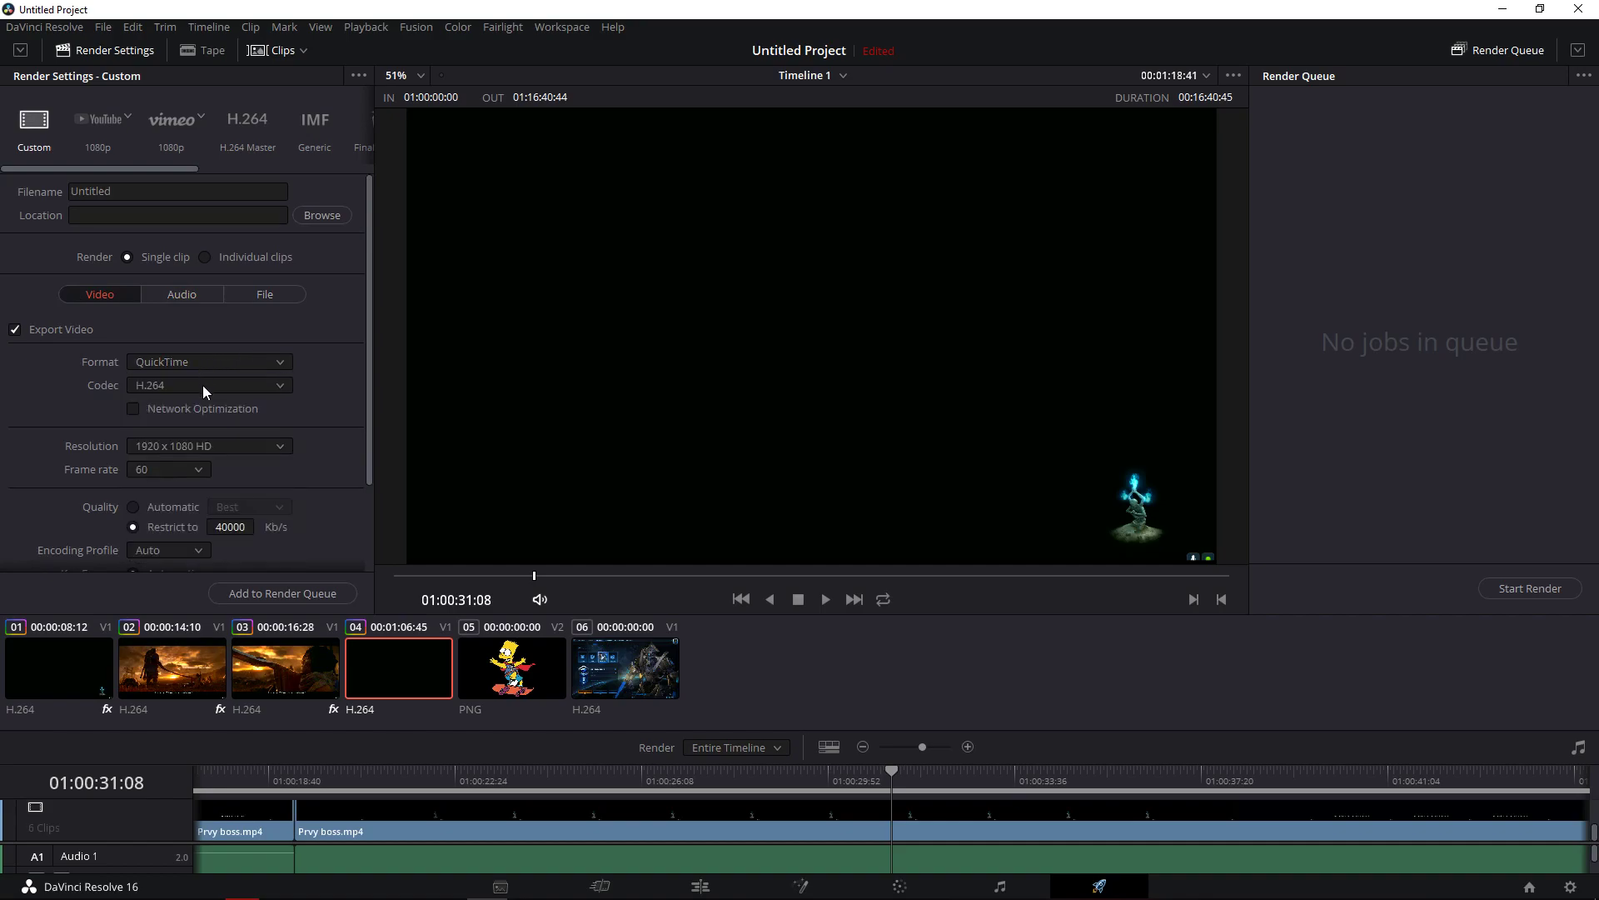
mouse_move(202, 363)
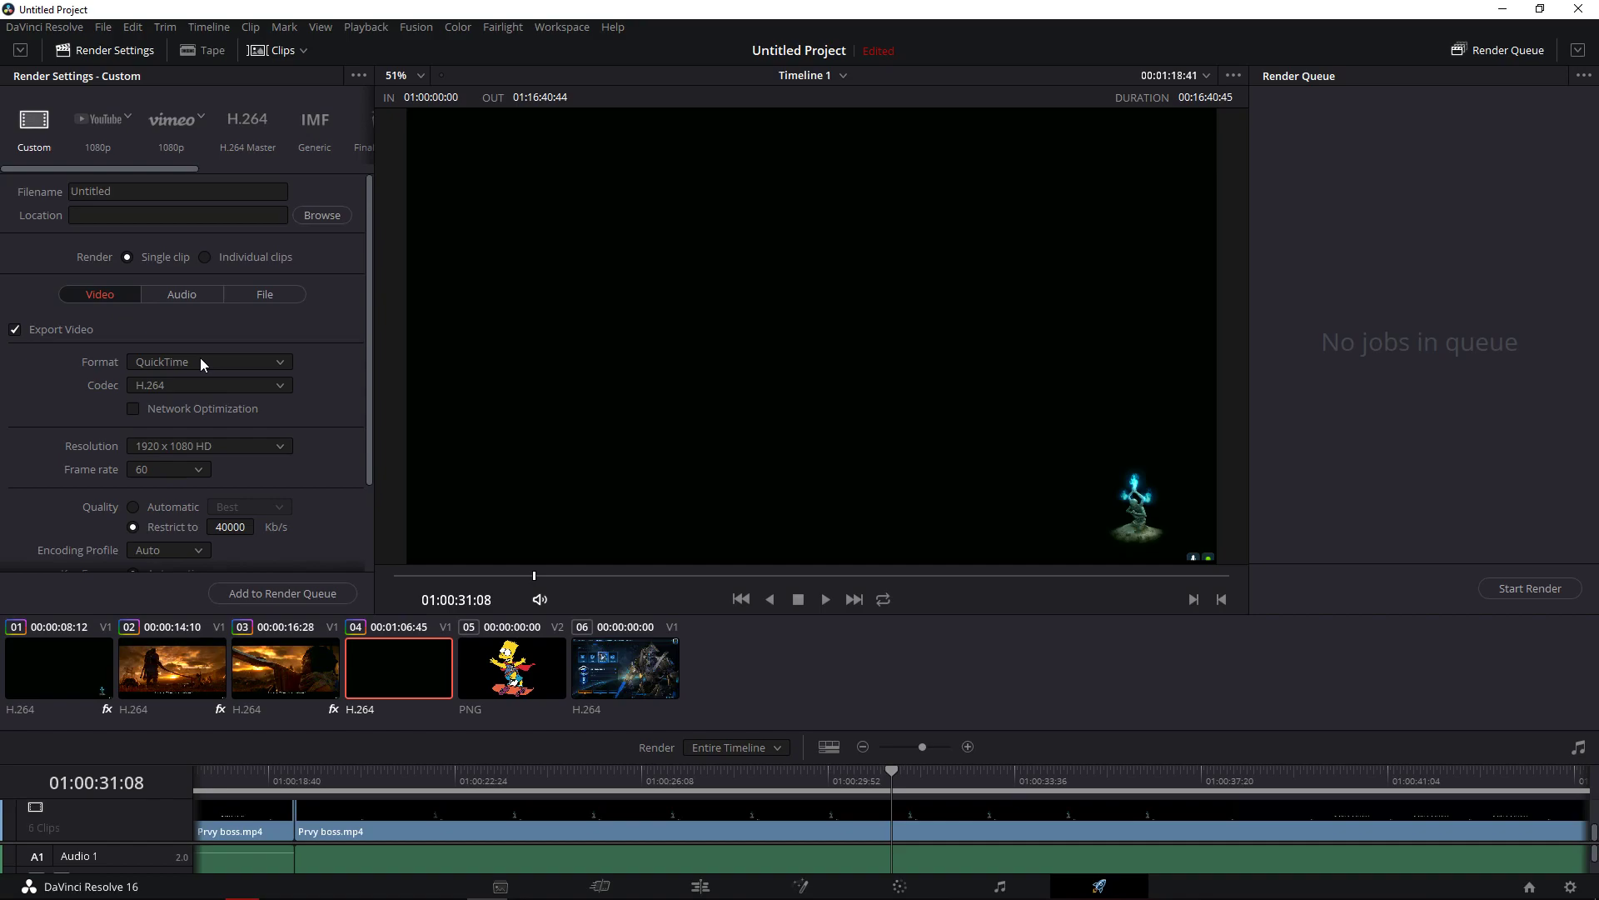
left_click(210, 385)
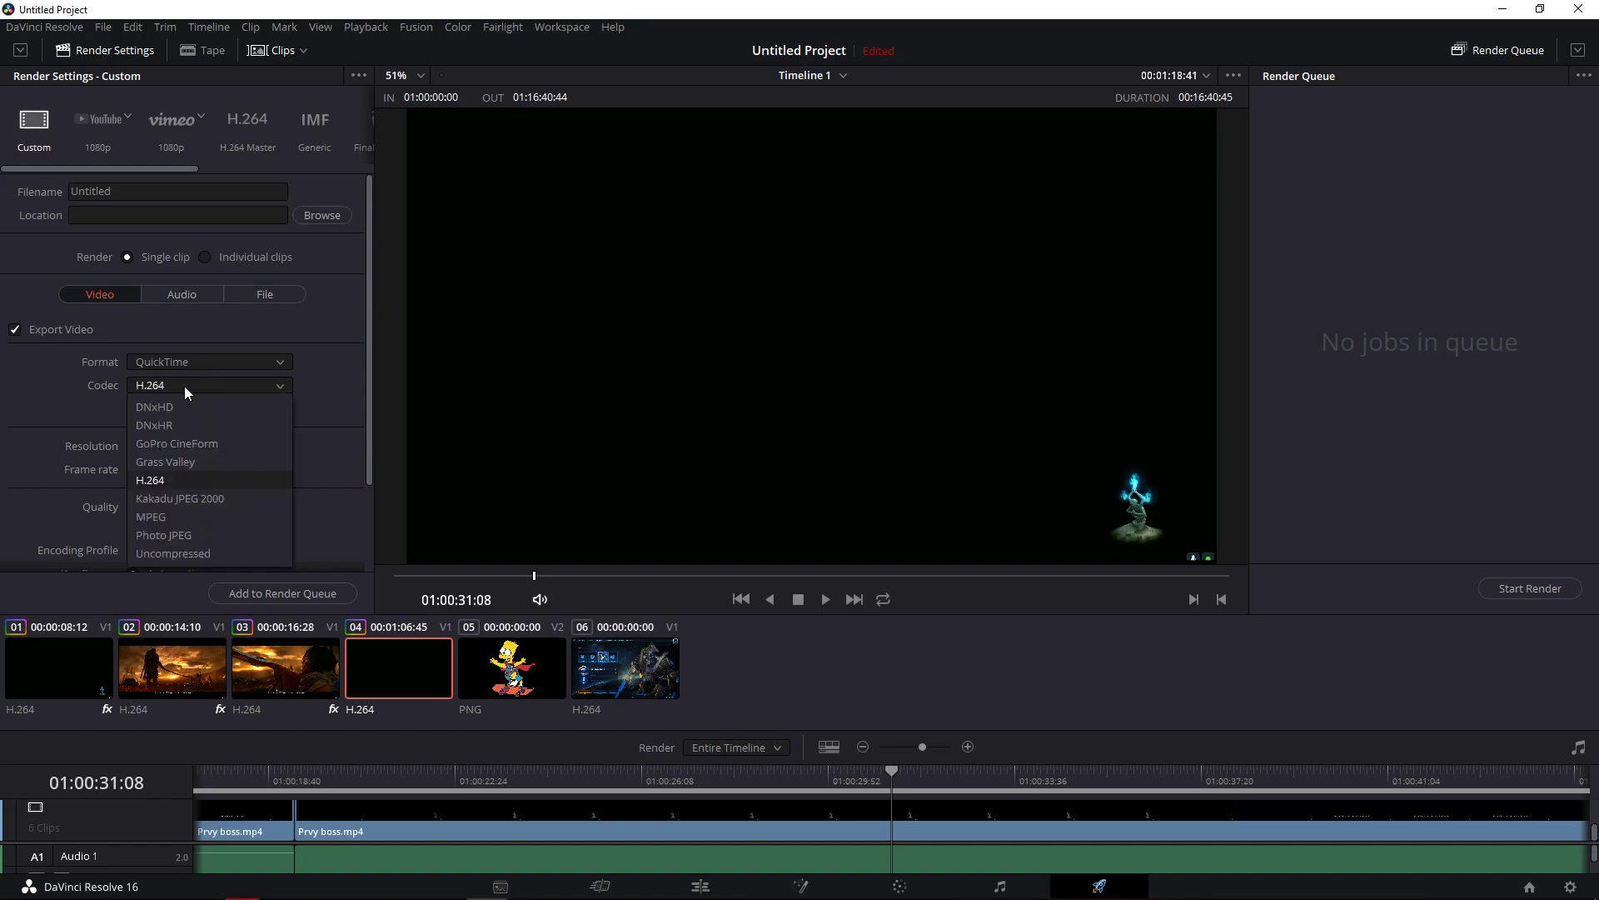